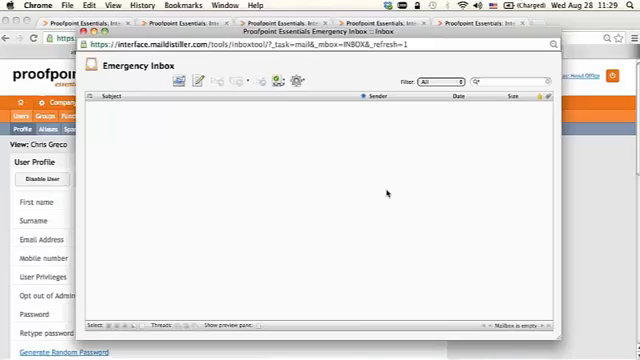
mouse_move(223, 155)
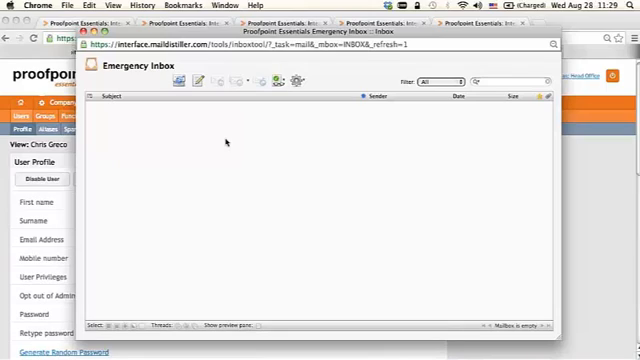
mouse_move(208, 143)
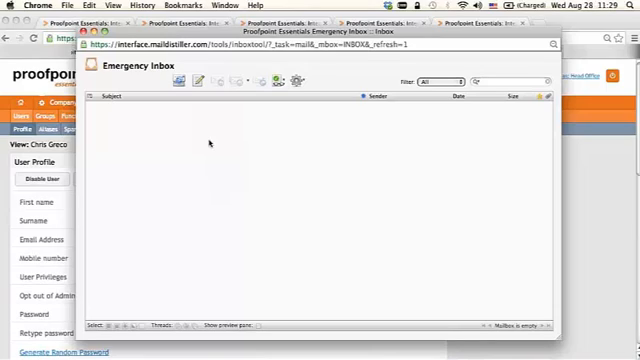
mouse_move(249, 146)
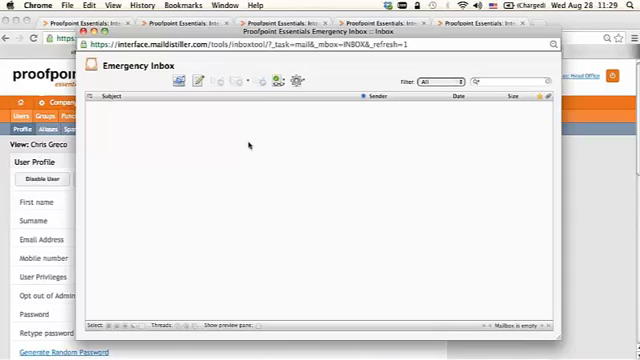
mouse_move(207, 117)
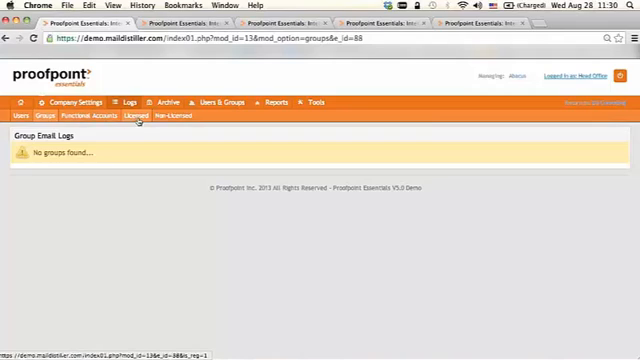
Search the Licensed email log for last week's mail with any status, showing advanced options
left_click(137, 116)
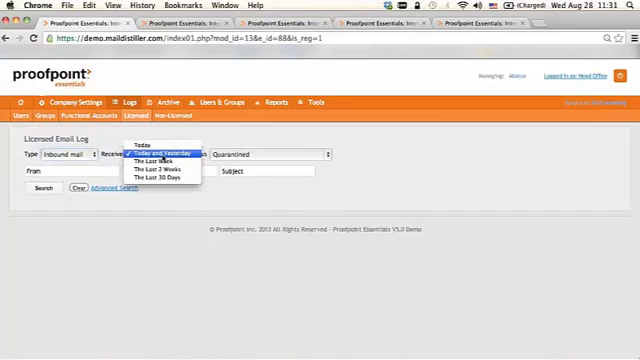
mouse_move(165, 180)
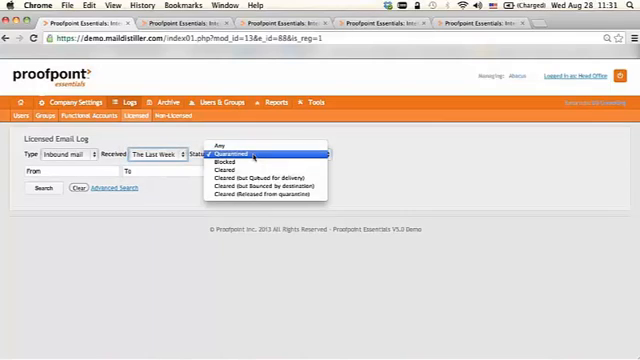
mouse_move(248, 152)
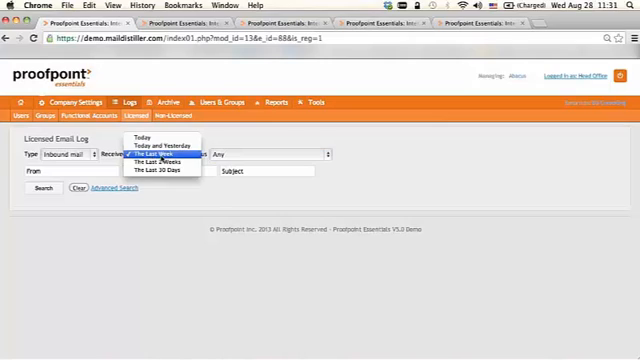
left_click(157, 156)
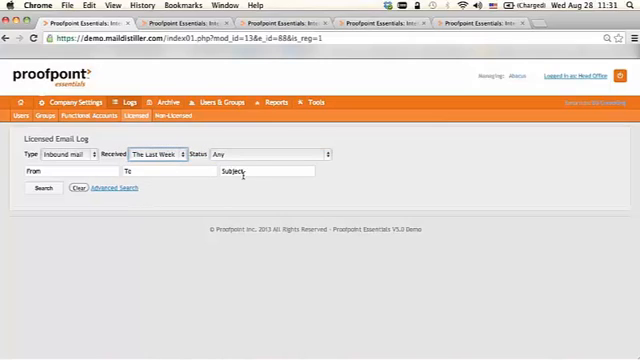
left_click(120, 191)
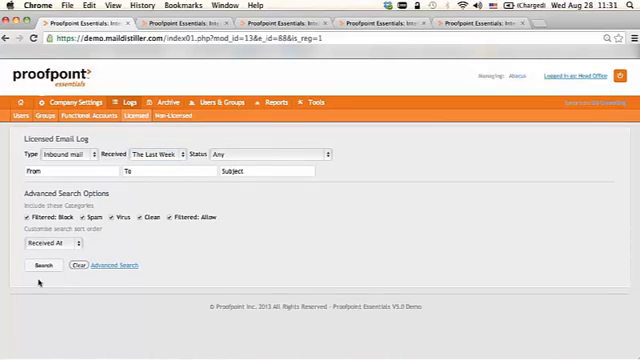
left_click(41, 264)
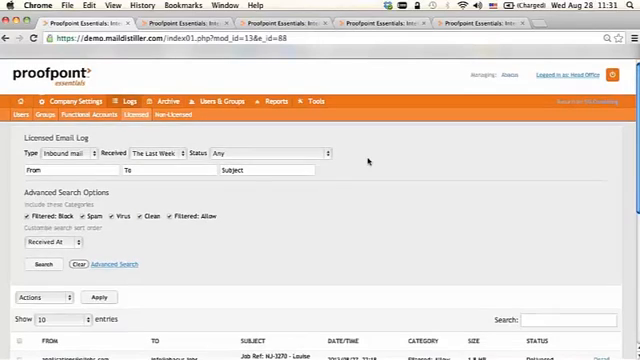
scroll("down", 3)
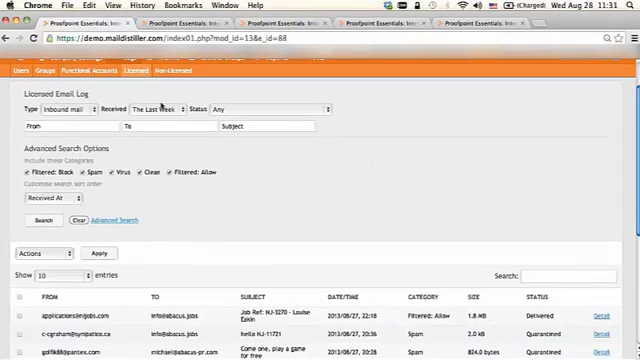
mouse_move(451, 120)
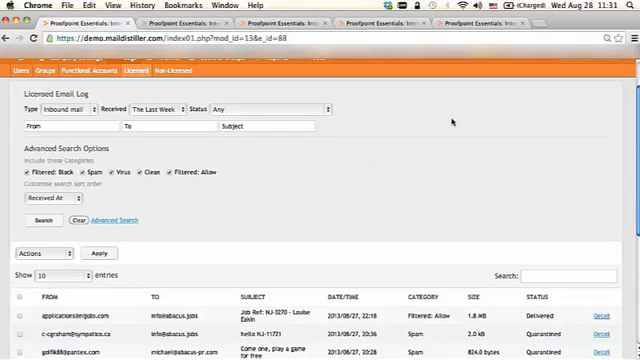
scroll("down", 3)
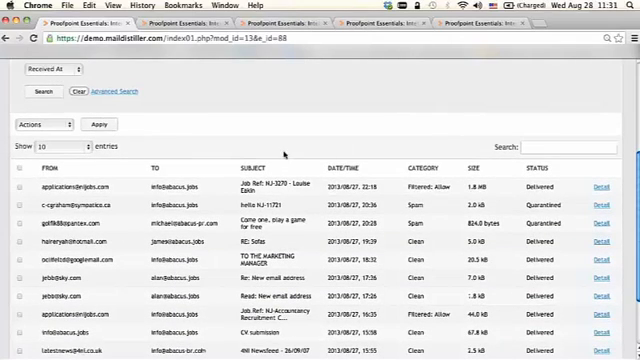
mouse_move(375, 138)
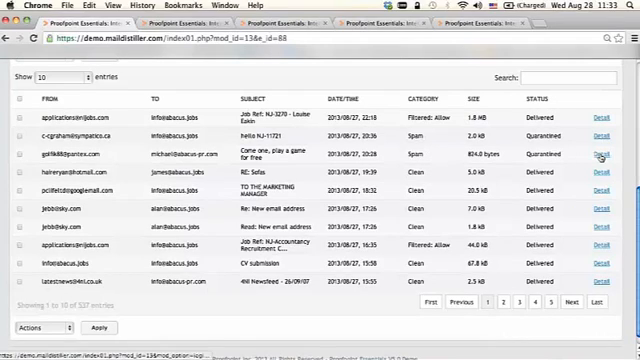
left_click(595, 152)
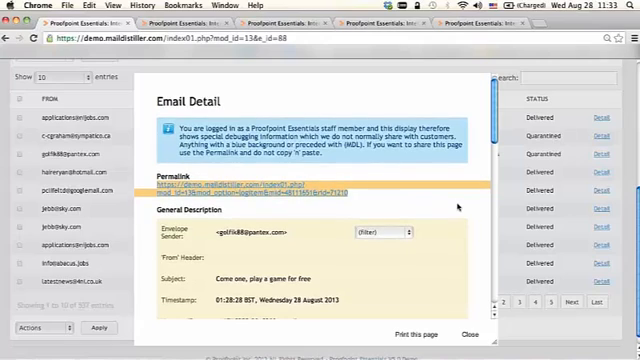
Scroll the Email Detail through Scan Information and Per-Recipient Classification to Other Information
scroll("down", 3)
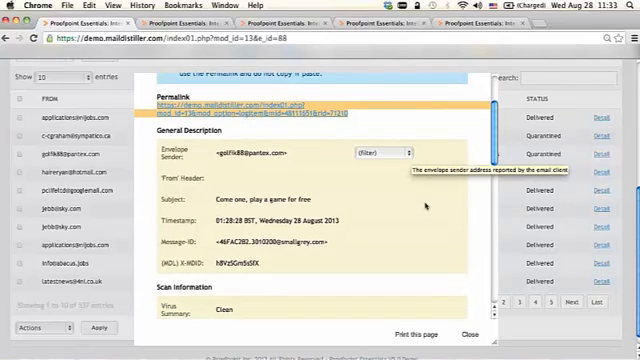
scroll("down", 3)
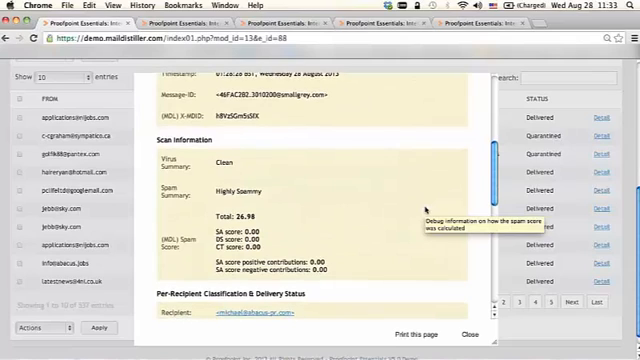
scroll("down", 3)
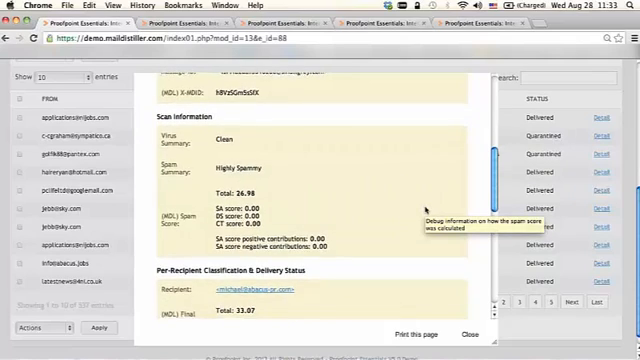
scroll("down", 3)
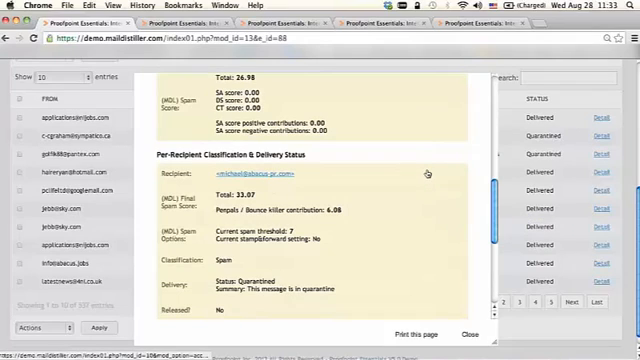
scroll("down", 3)
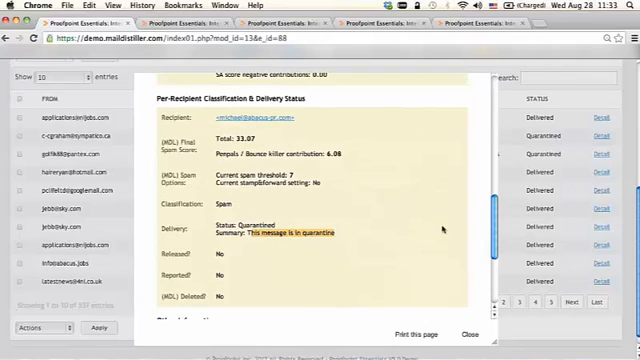
scroll("down", 3)
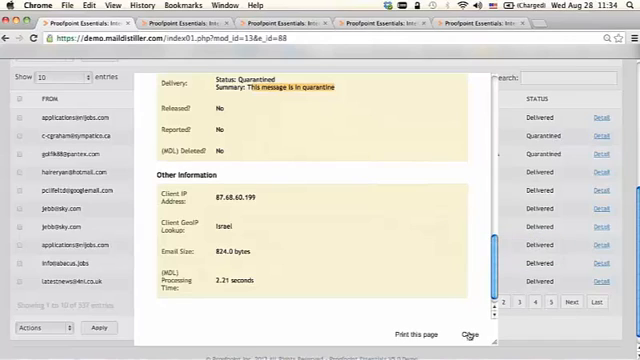
Close the Email Detail, tick 'RE: Sofas' and 'Read: New email address', and check the Actions menu
left_click(468, 332)
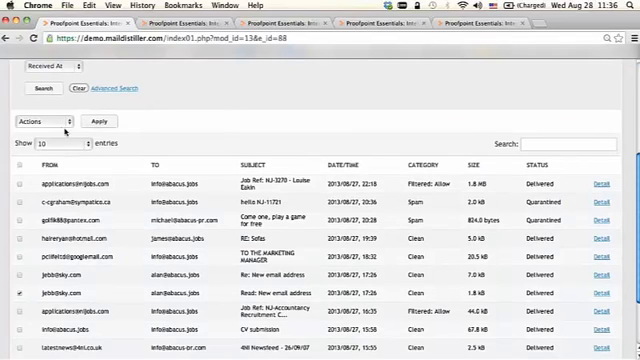
left_click(48, 121)
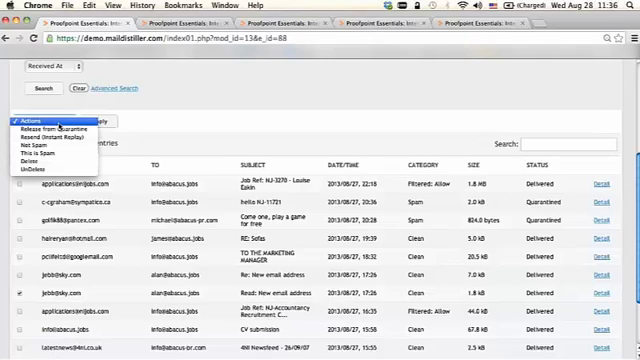
mouse_move(50, 135)
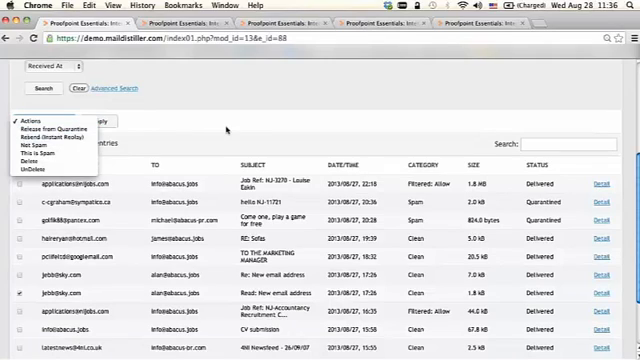
left_click(39, 120)
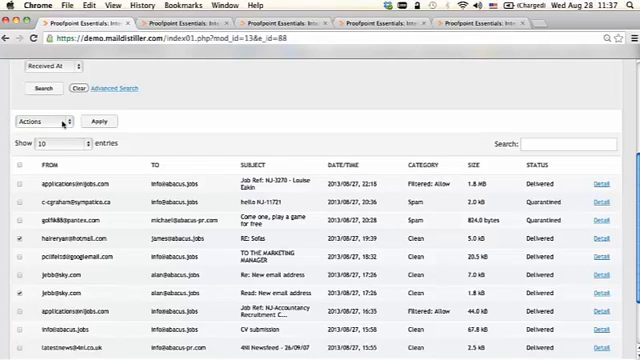
left_click(45, 121)
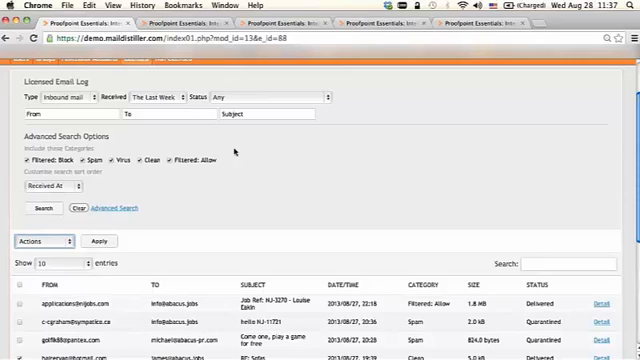
Re-run the log search, select all listed messages, and show the Release/Resend/Delete actions
left_click(163, 96)
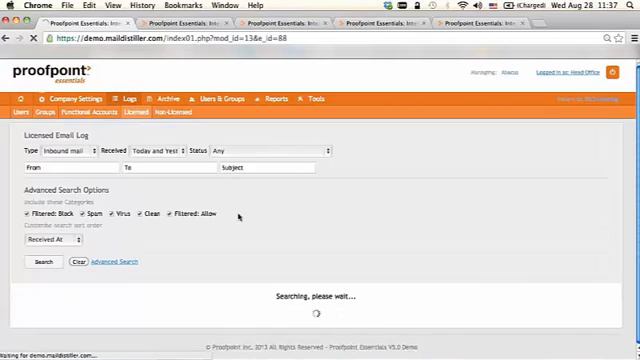
left_click(42, 262)
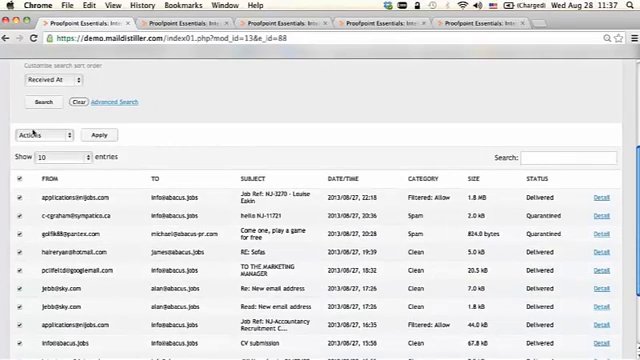
left_click(40, 135)
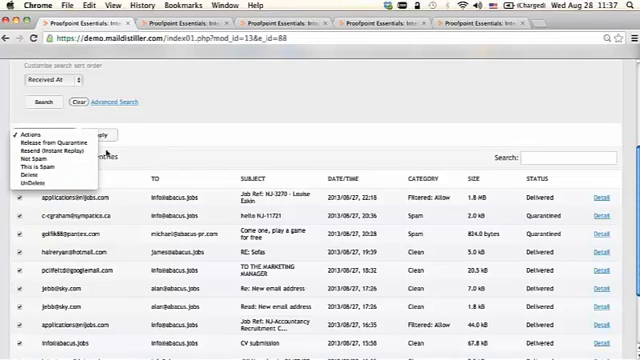
mouse_move(50, 150)
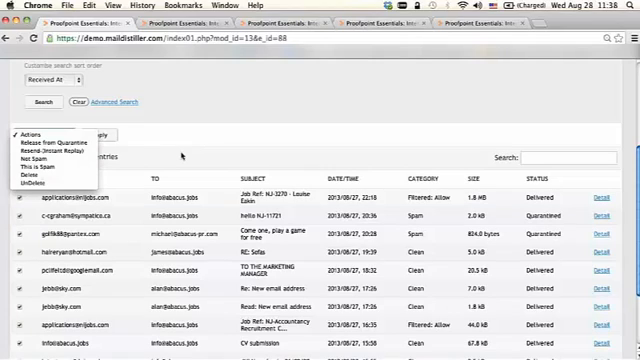
mouse_move(30, 173)
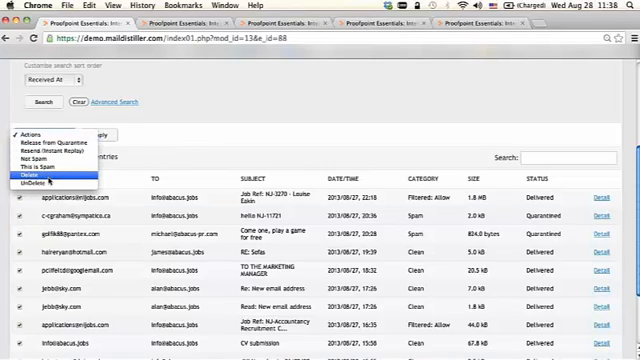
mouse_move(54, 151)
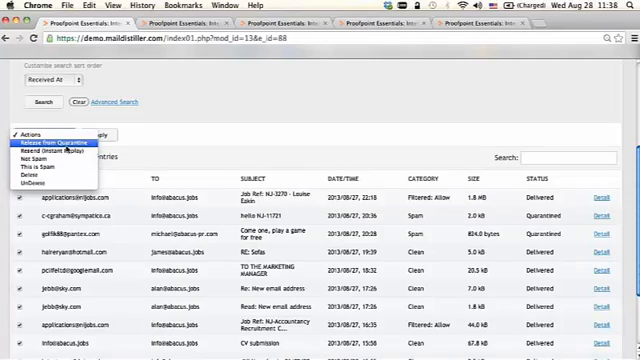